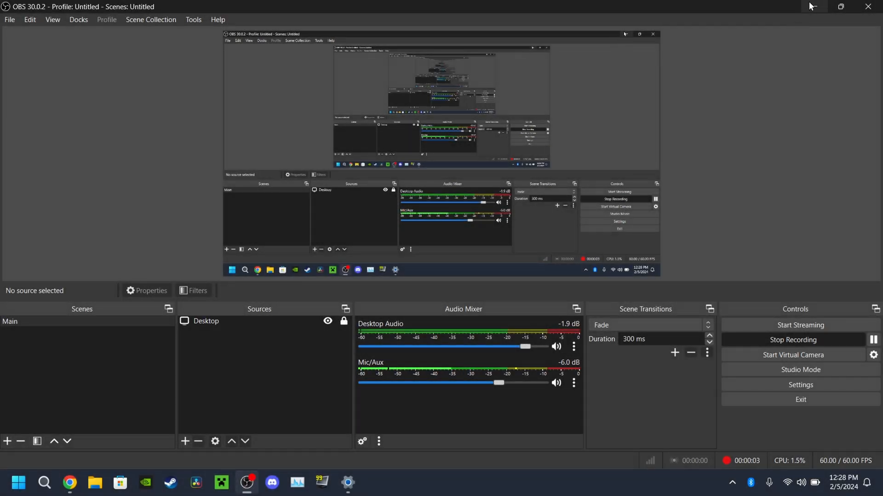
# Step: Bring the Mouse Cursor History video forward and scroll its description to the downloads link
pyautogui.click(69, 487)
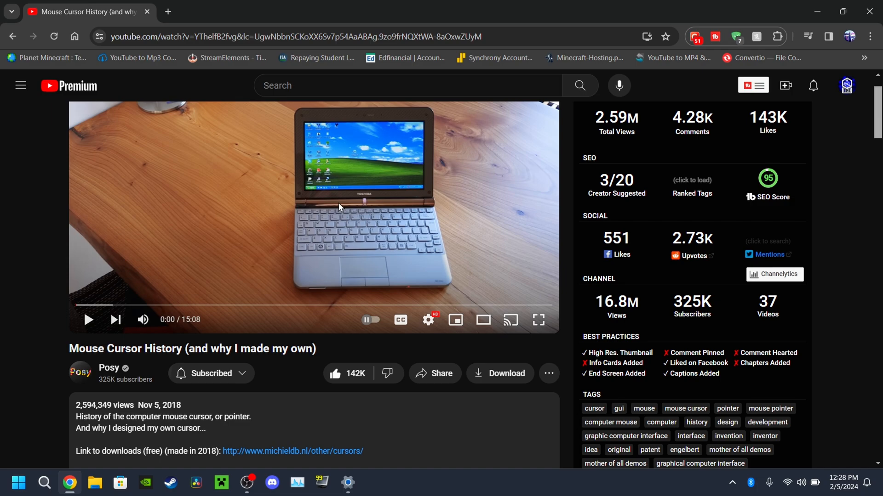
pyautogui.scroll(-3)
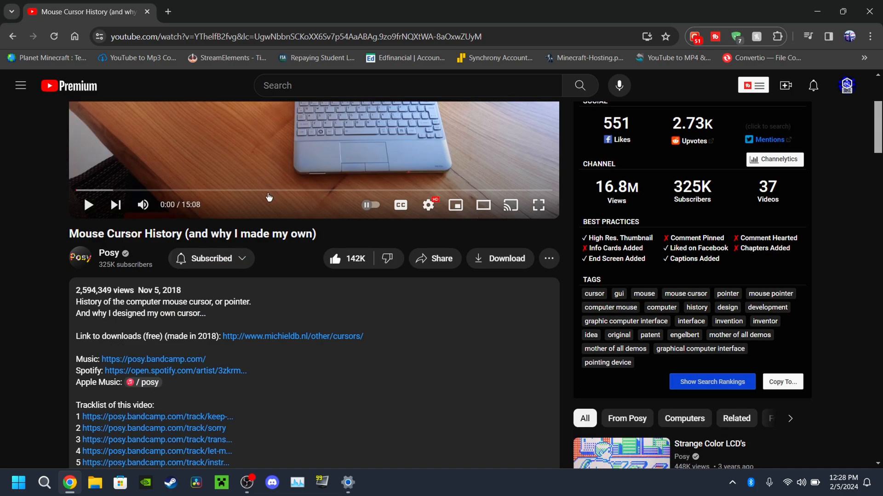
pyautogui.moveTo(183, 298)
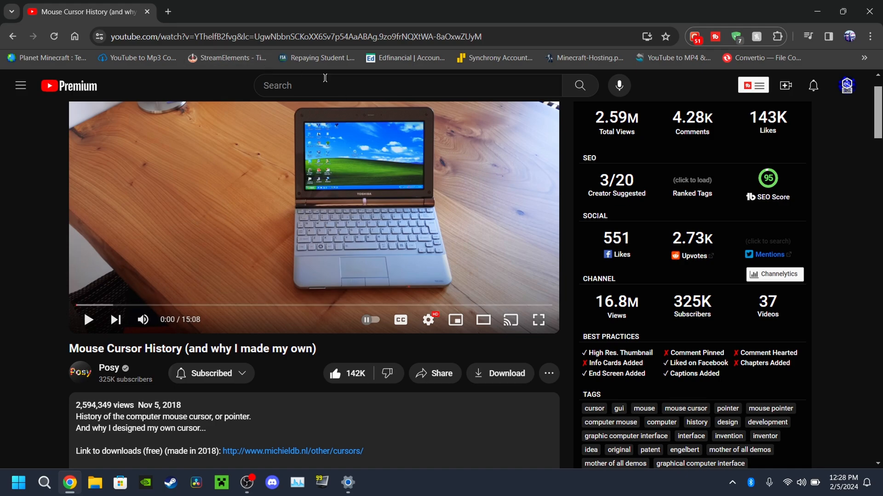
pyautogui.moveTo(336, 246)
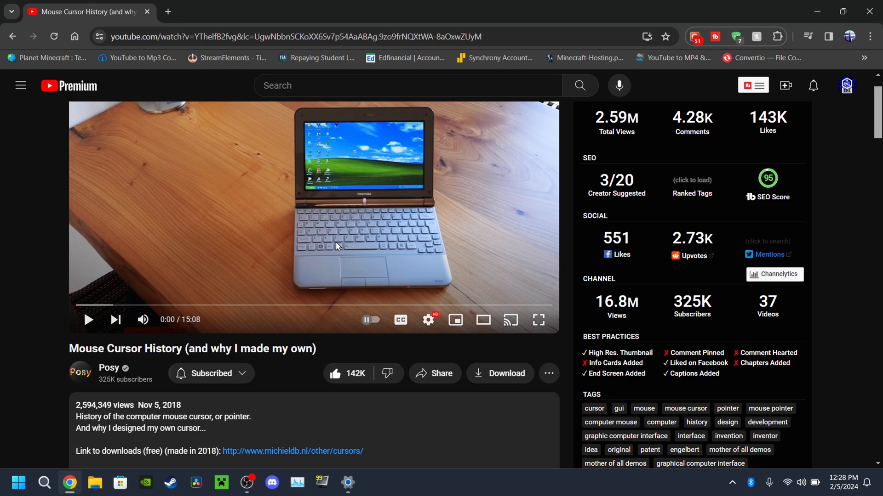
pyautogui.scroll(-3)
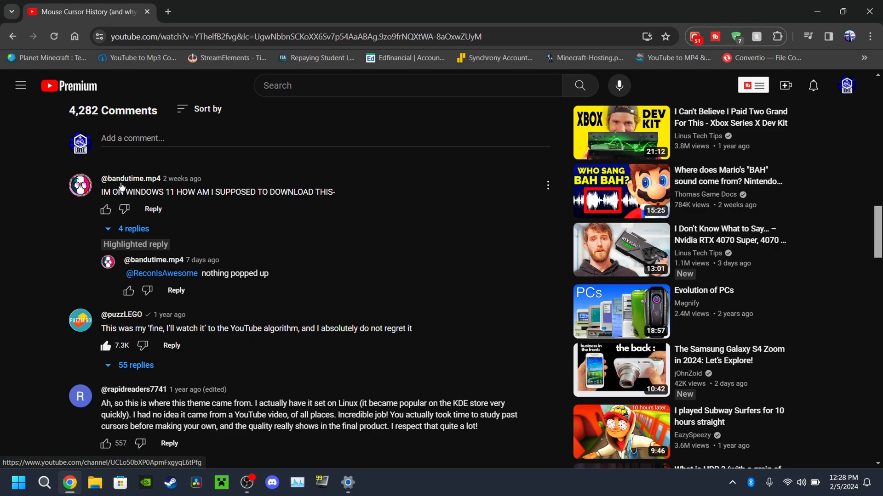
pyautogui.moveTo(178, 208)
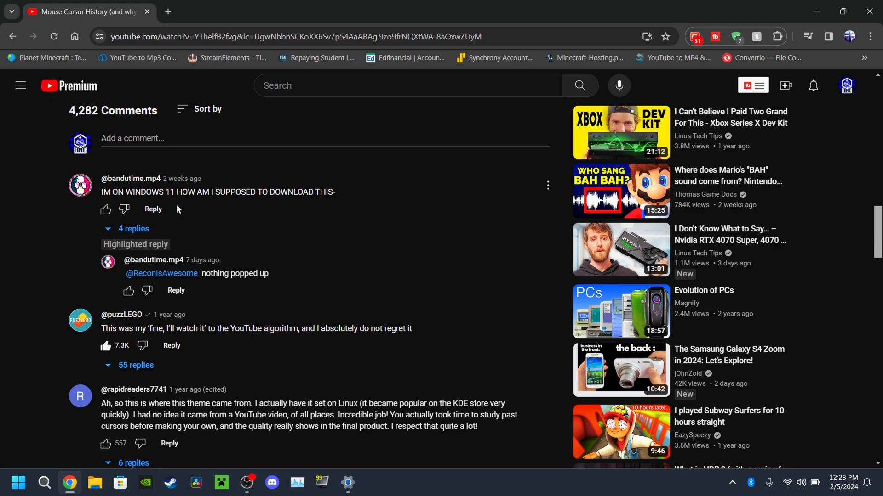
pyautogui.scroll(3)
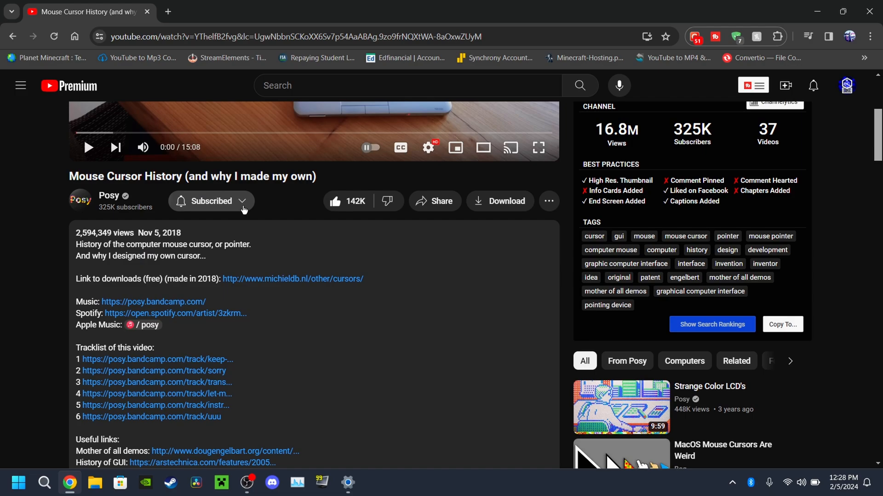
pyautogui.scroll(3)
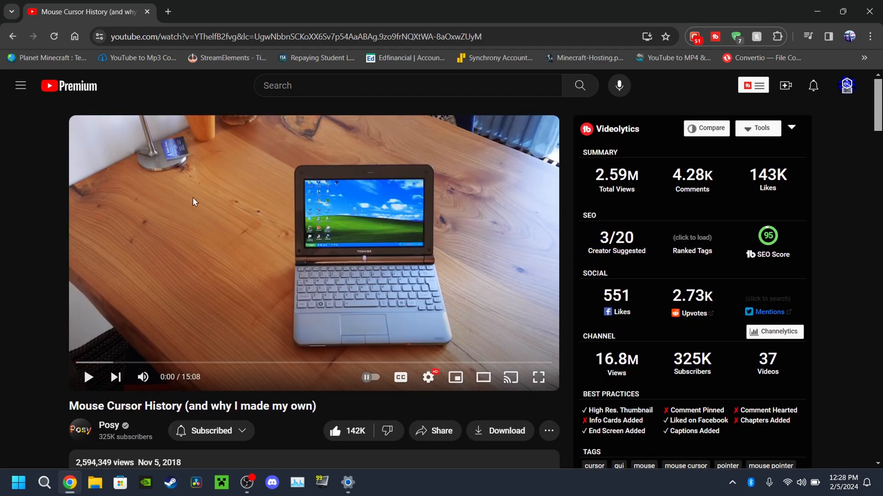
pyautogui.scroll(-3)
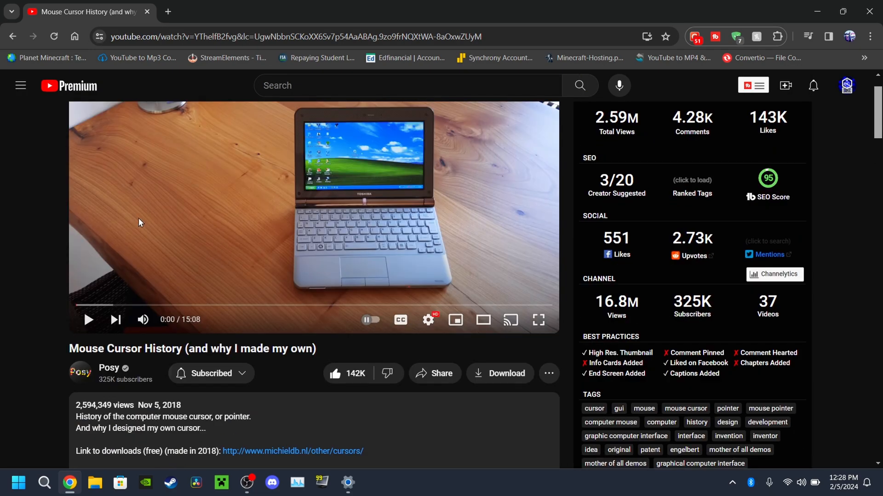
pyautogui.moveTo(268, 322)
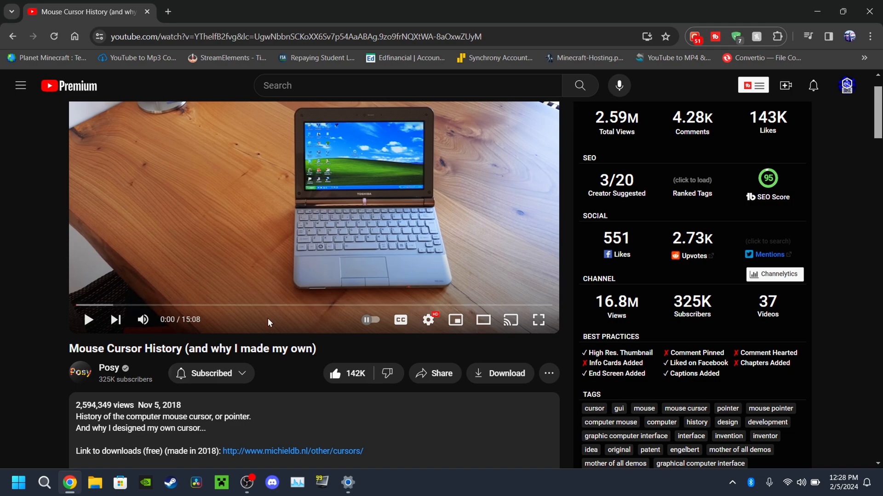
pyautogui.moveTo(312, 154)
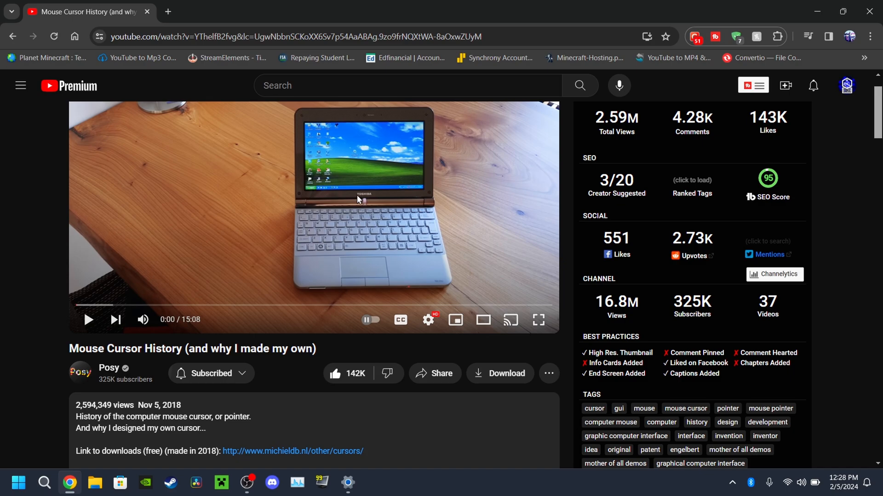
pyautogui.scroll(-3)
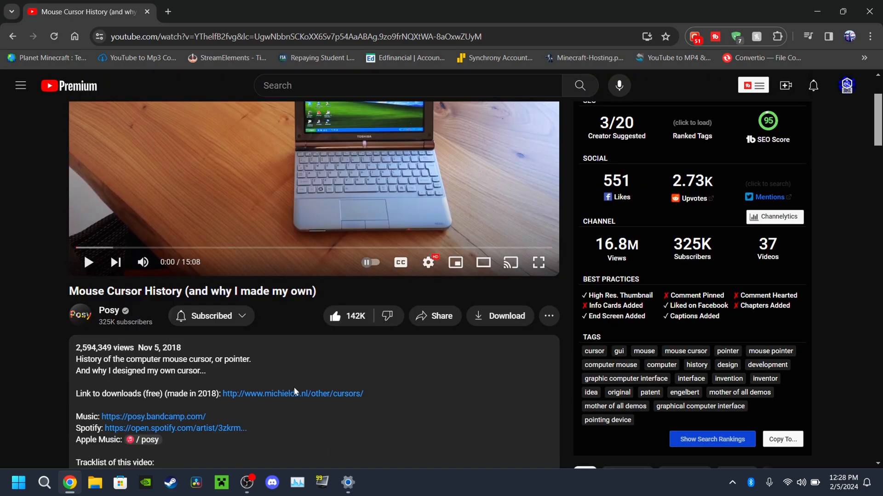
pyautogui.moveTo(309, 412)
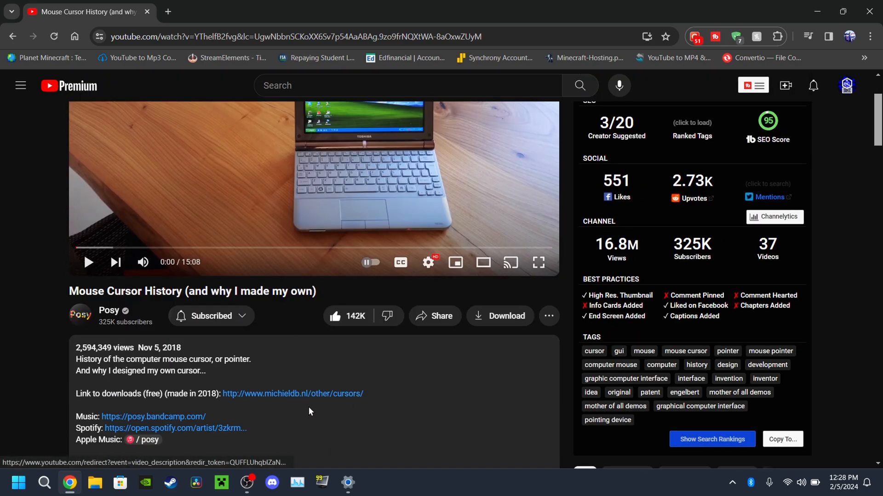
# Step: From the michieldb.nl cursors page, download the default Posy's Cursor set
pyautogui.click(293, 394)
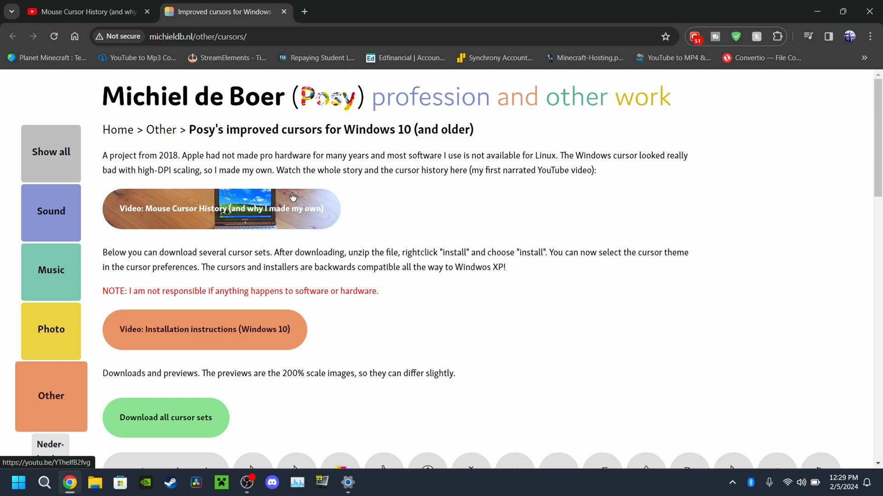
pyautogui.scroll(-3)
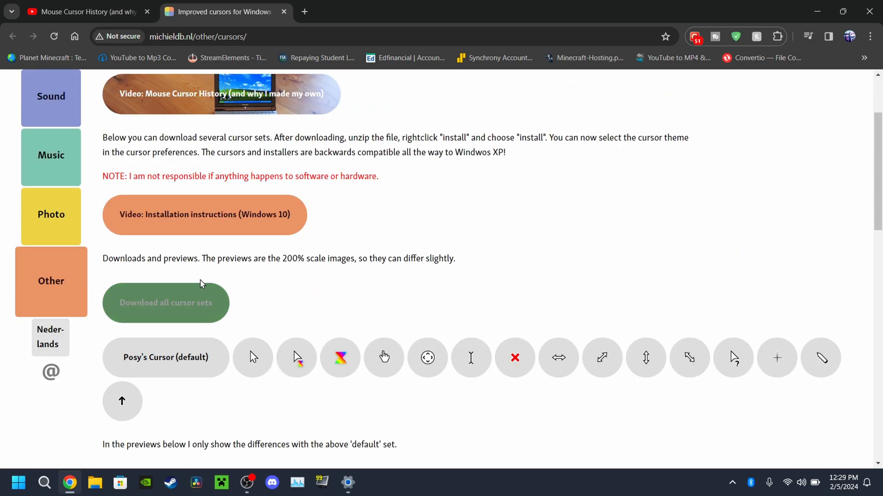
pyautogui.scroll(-3)
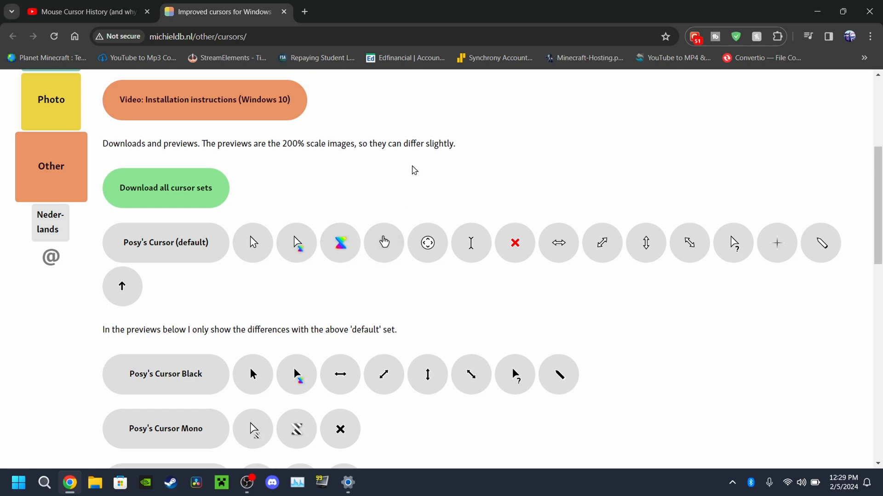
pyautogui.click(166, 242)
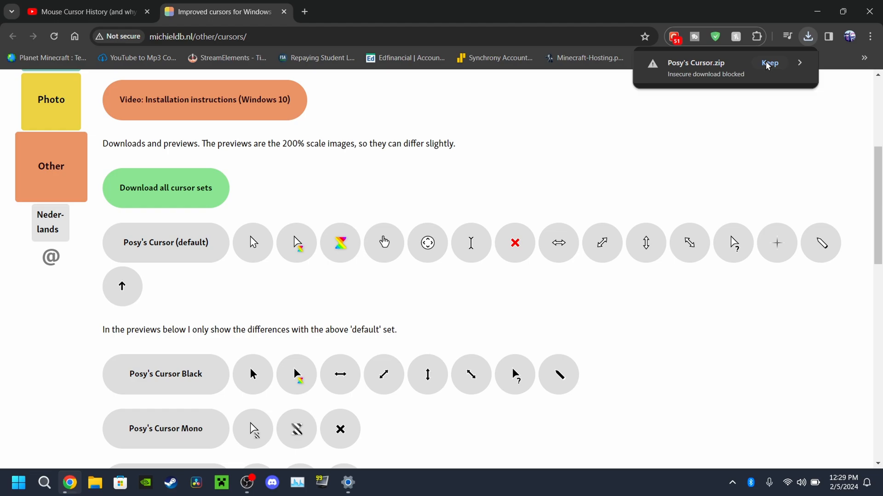
# Step: Keep the blocked Posy's Cursor.zip download and close the cursors page
pyautogui.click(769, 62)
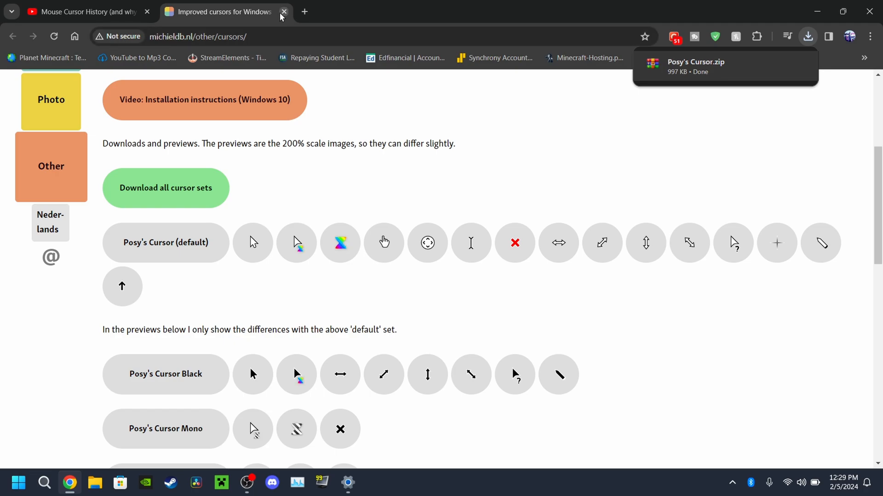
pyautogui.click(283, 11)
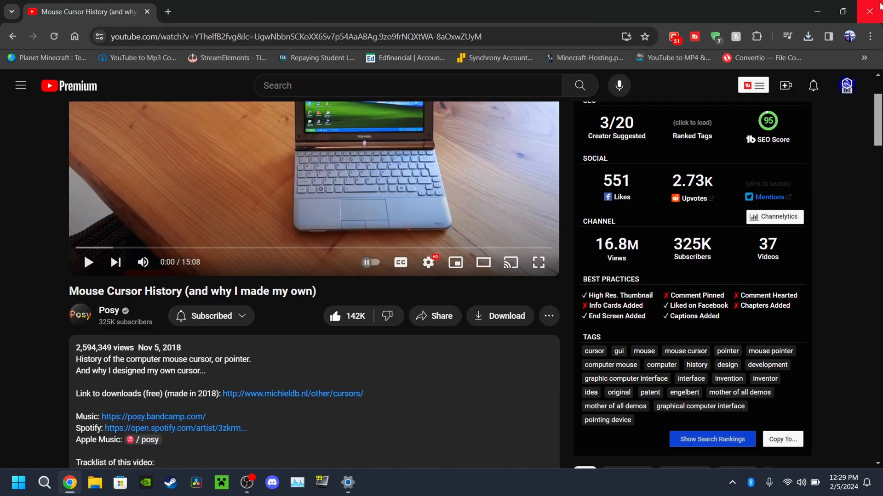
# Step: Close the browser and show the context menu of the Posy's Cursor archive in Downloads
pyautogui.click(877, 11)
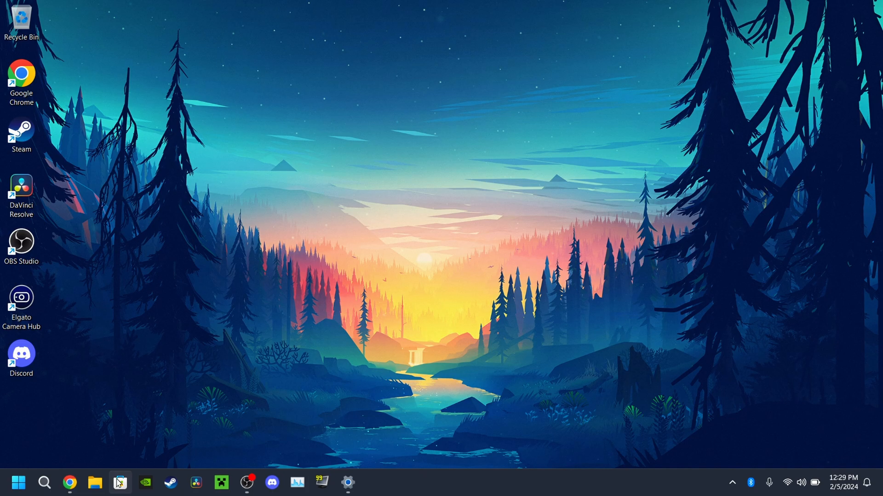
pyautogui.moveTo(99, 471)
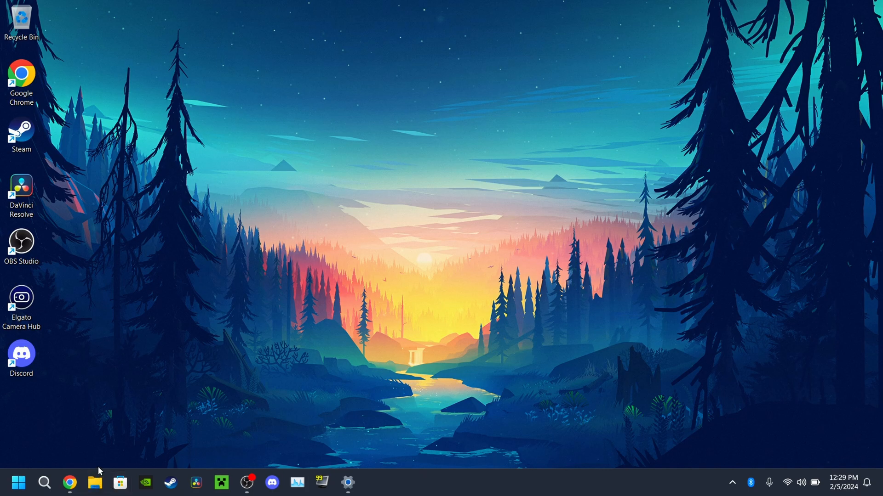
pyautogui.click(95, 483)
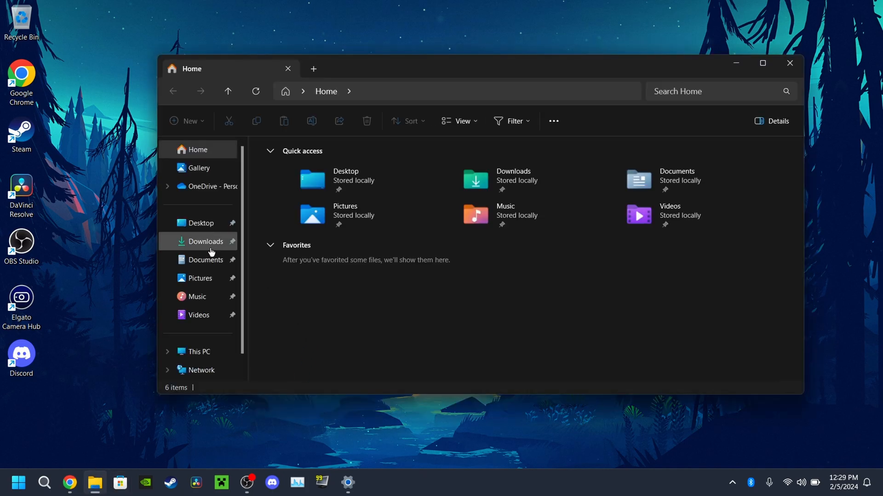
pyautogui.click(205, 241)
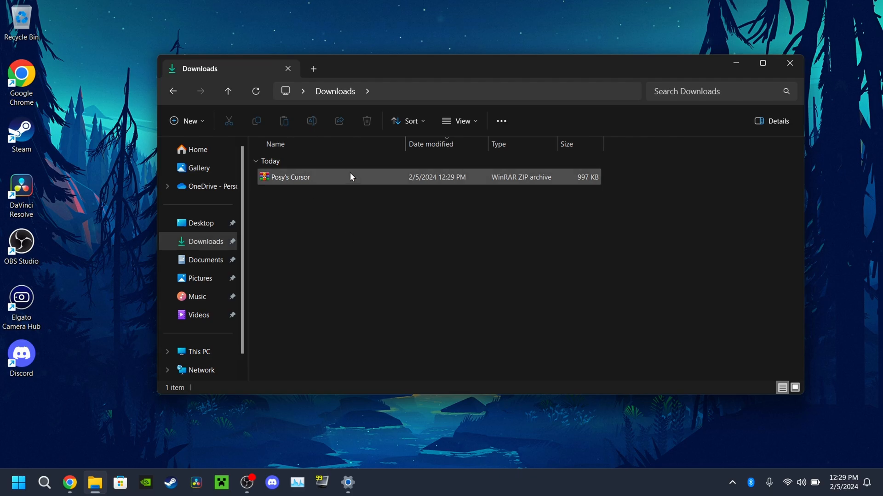
pyautogui.rightClick(288, 176)
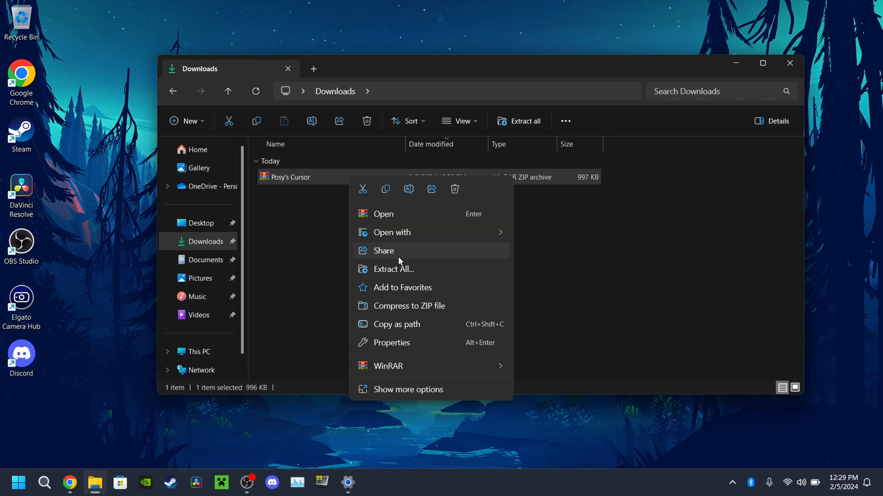
# Step: Extract all files into the suggested Posy's Cursor folder in Downloads
pyautogui.click(393, 270)
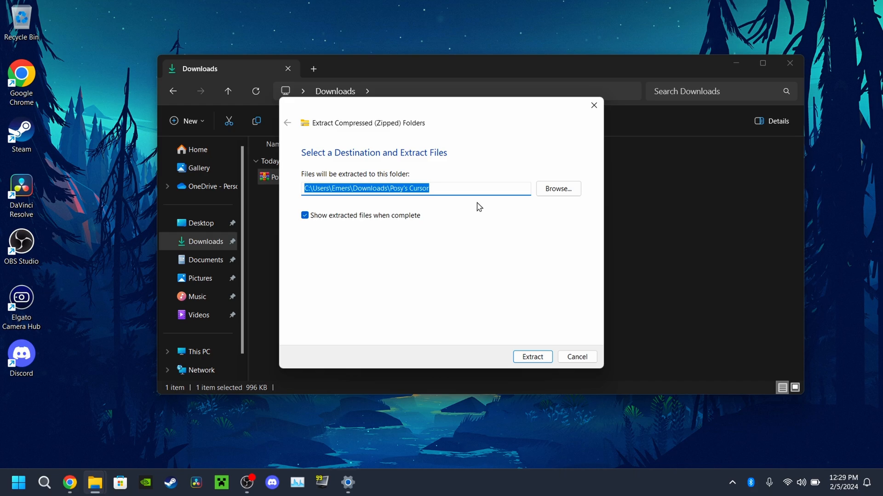
pyautogui.click(531, 357)
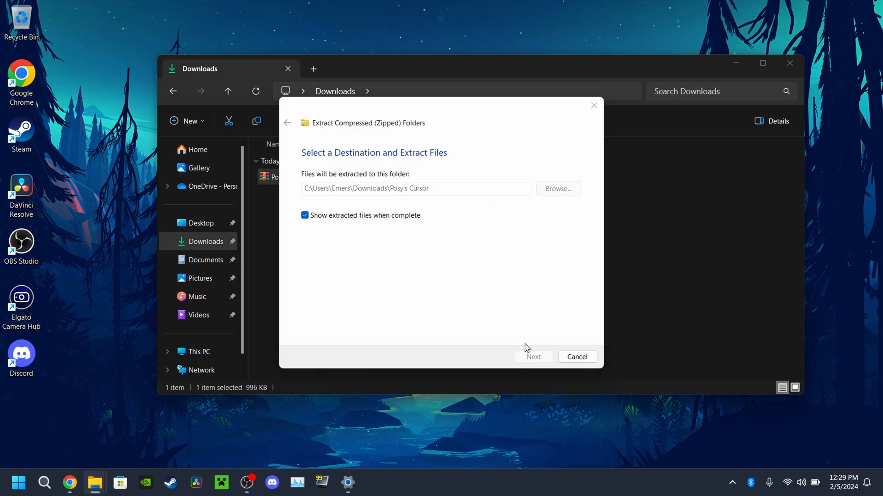
pyautogui.click(533, 357)
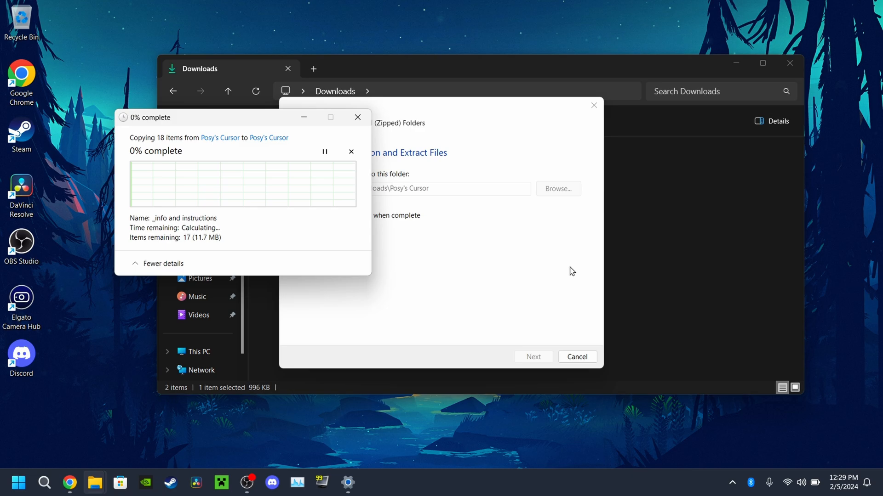
pyautogui.moveTo(357, 117)
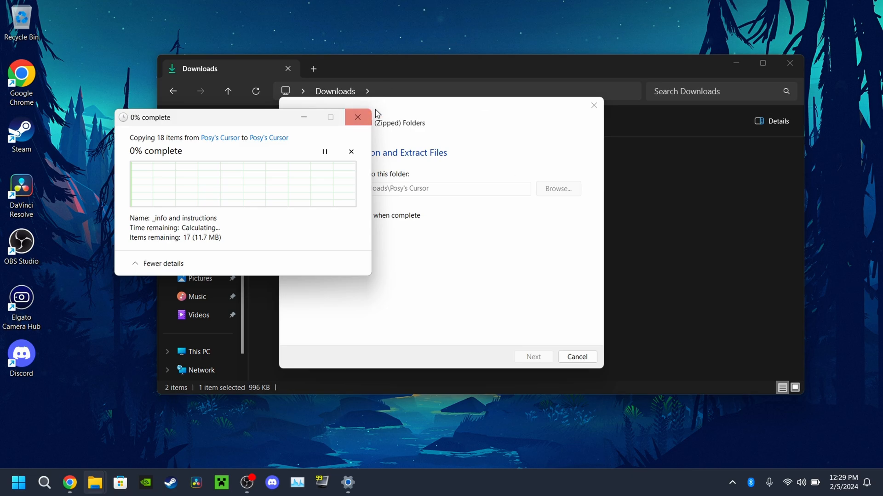
pyautogui.moveTo(757, 279)
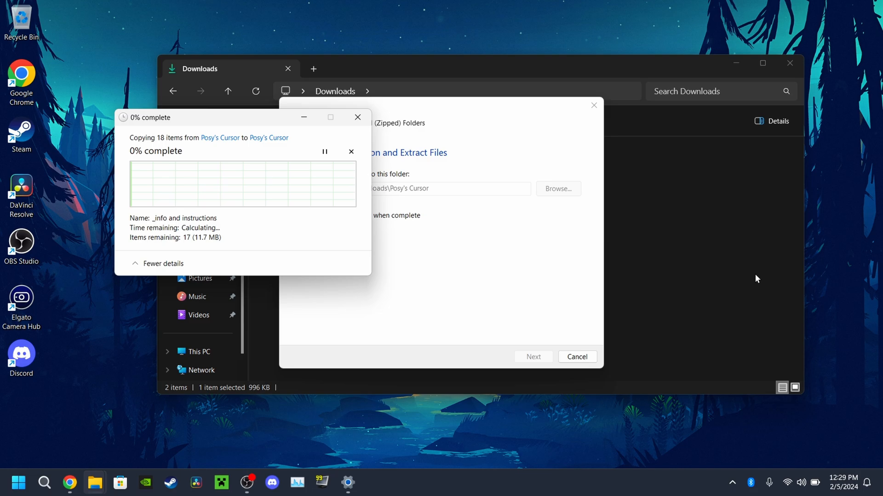
pyautogui.moveTo(157, 269)
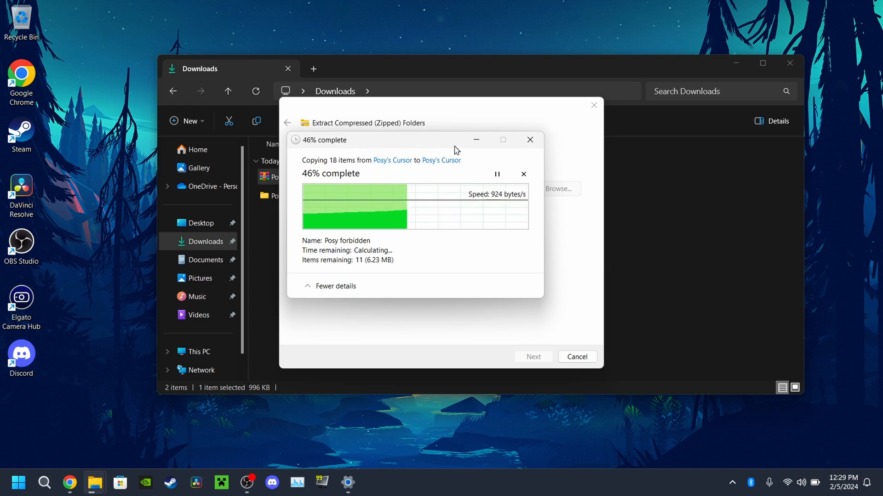
pyautogui.moveTo(423, 168)
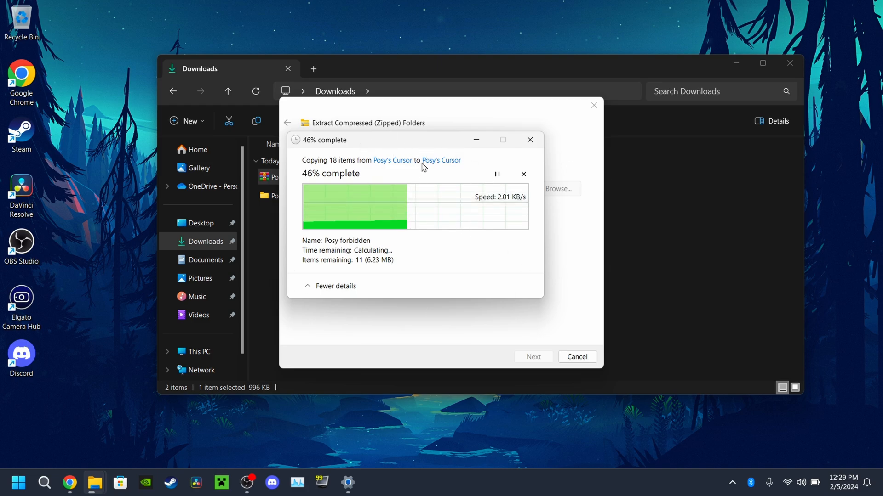
pyautogui.moveTo(678, 262)
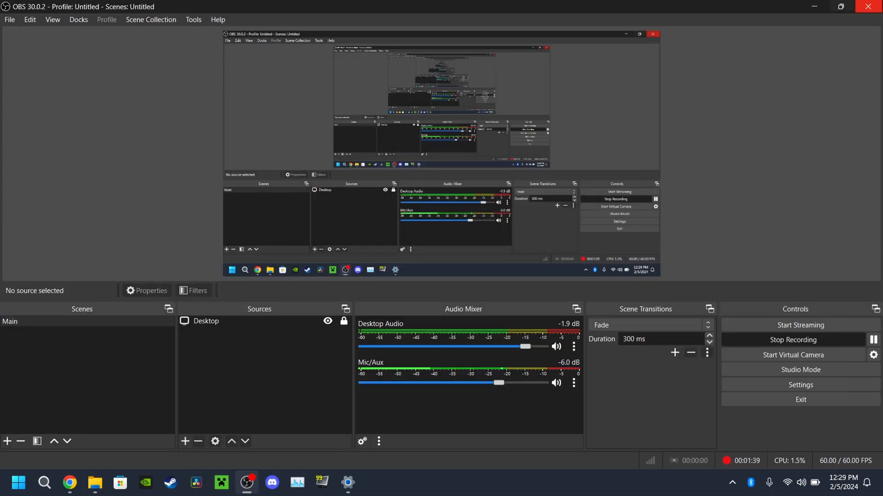
# Step: Close the extra window and browse into the inner Posy's Cursor folder with the install file
pyautogui.click(94, 482)
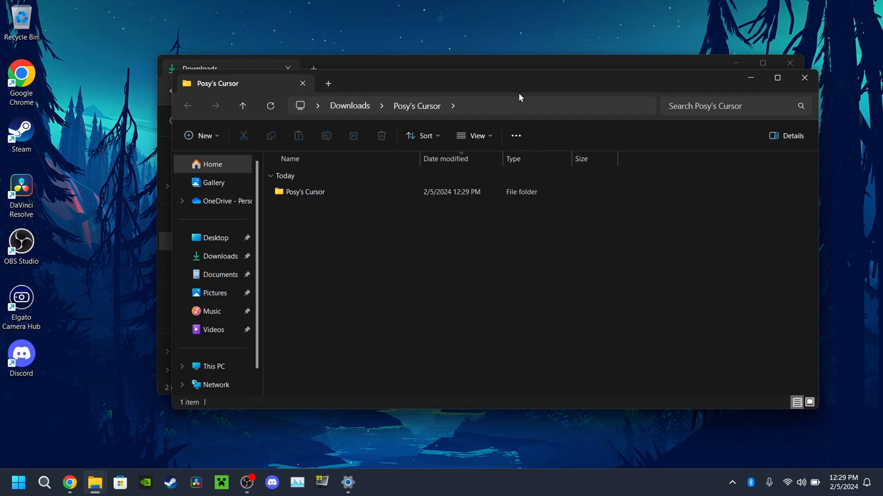
pyautogui.click(303, 84)
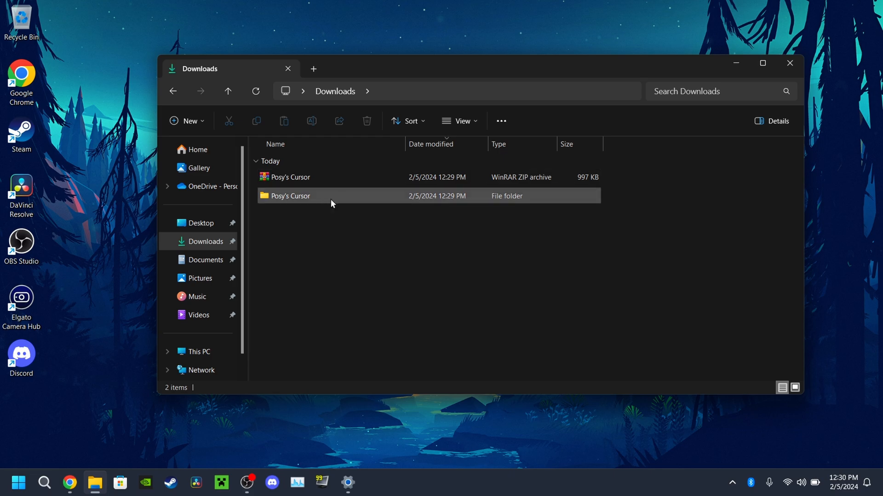
pyautogui.doubleClick(289, 195)
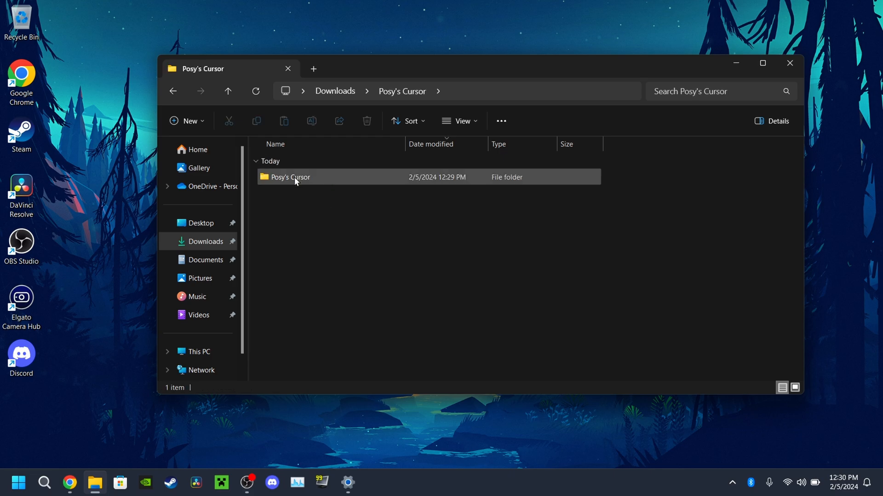
pyautogui.doubleClick(290, 177)
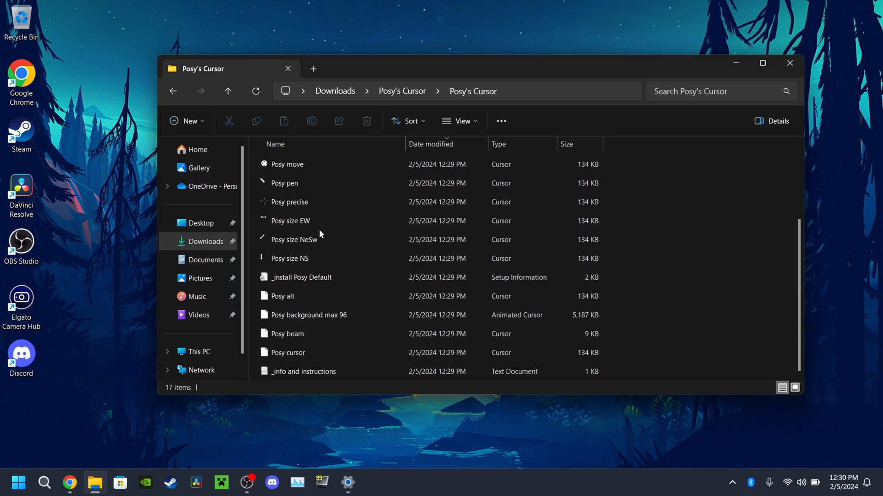
pyautogui.scroll(3)
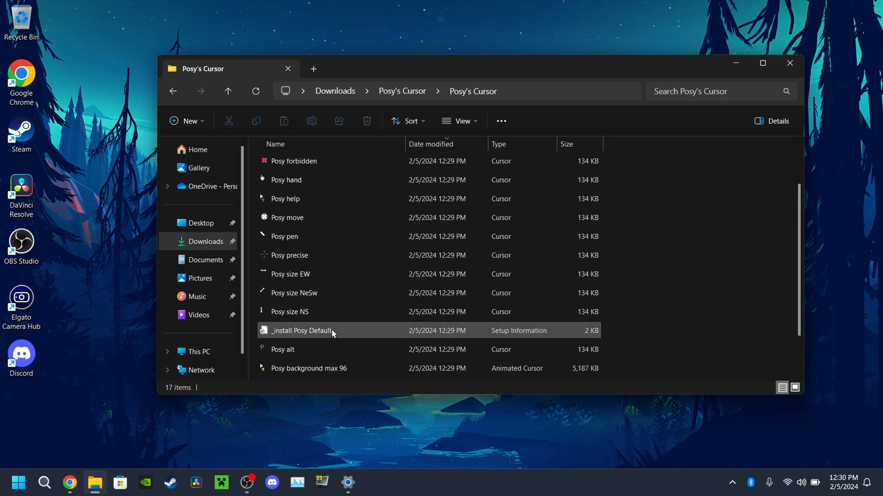
pyautogui.scroll(3)
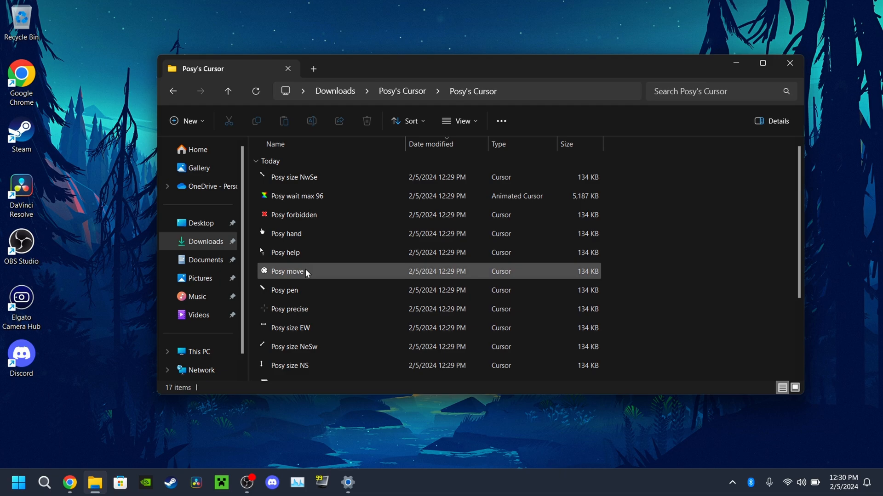
pyautogui.scroll(-3)
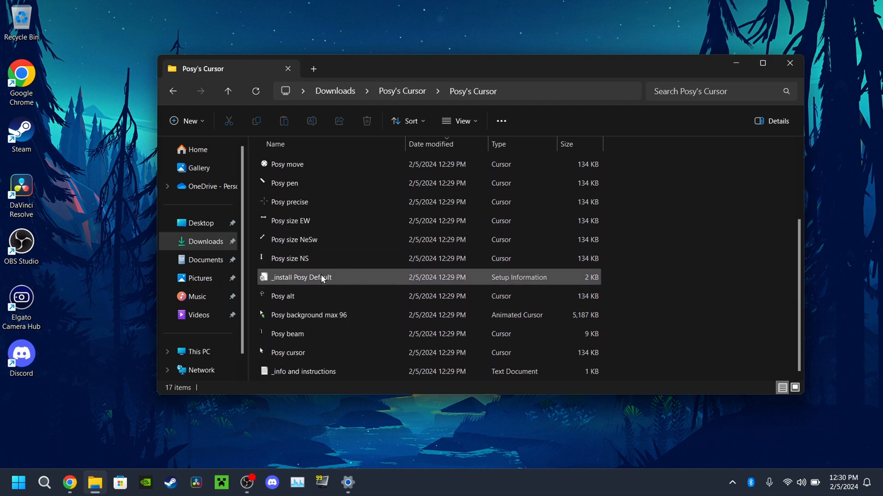
# Step: Show the actions for the _install Posy Default setup file
pyautogui.rightClick(301, 277)
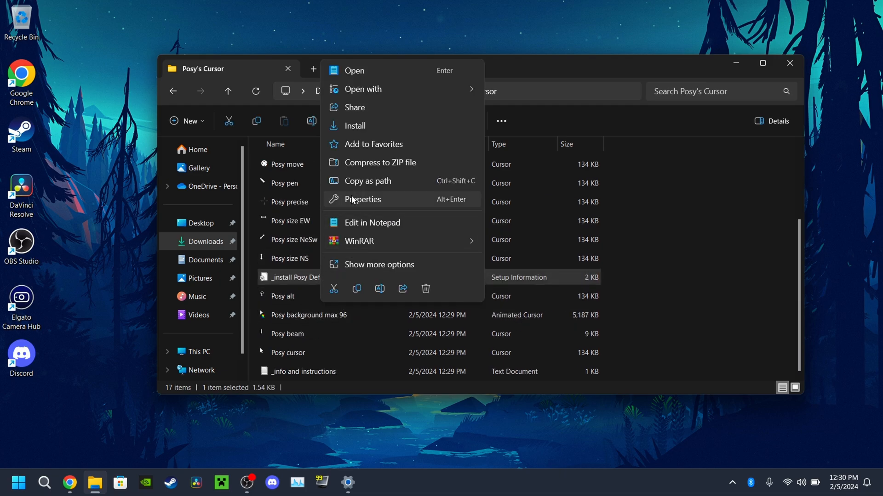
pyautogui.moveTo(356, 126)
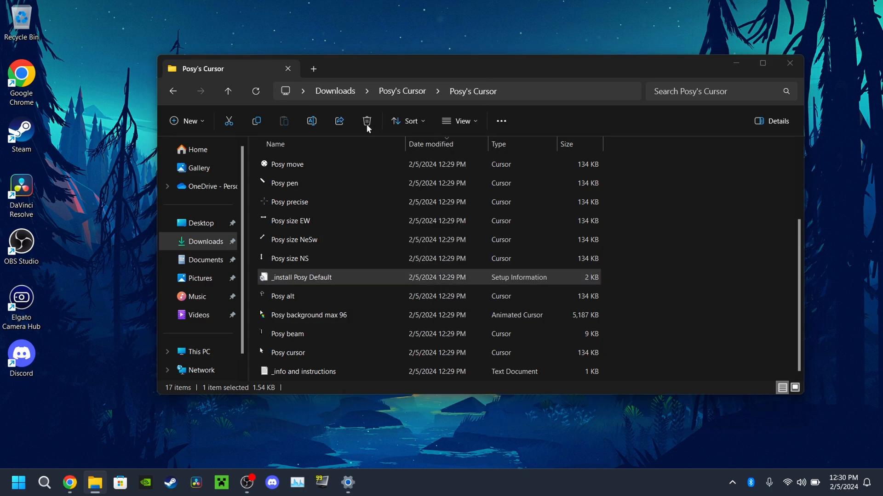
pyautogui.moveTo(478, 259)
pyautogui.write('mouse po')
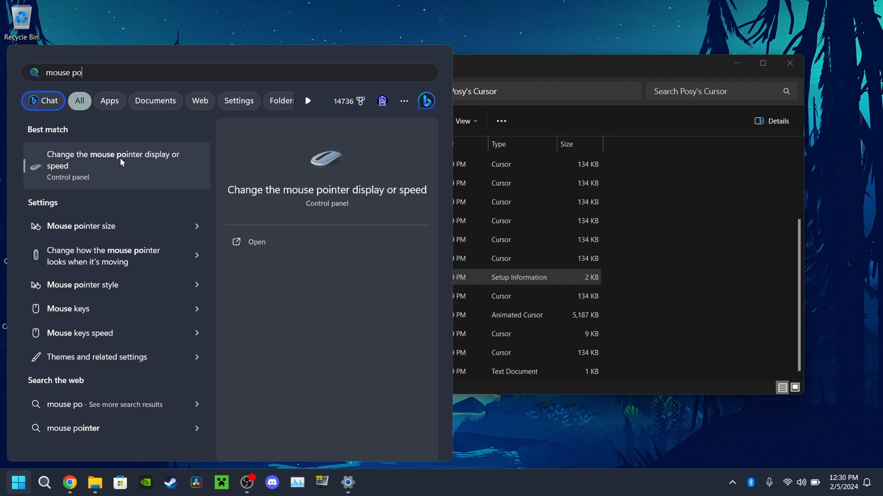
pyautogui.moveTo(103, 164)
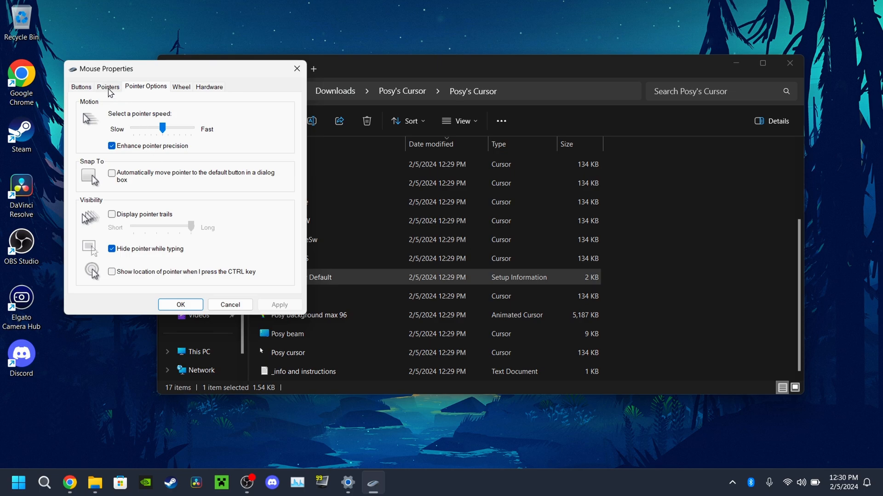
# Step: Choose Posy's Cursor as the pointer scheme, save it and confirm replacing the existing scheme
pyautogui.click(108, 86)
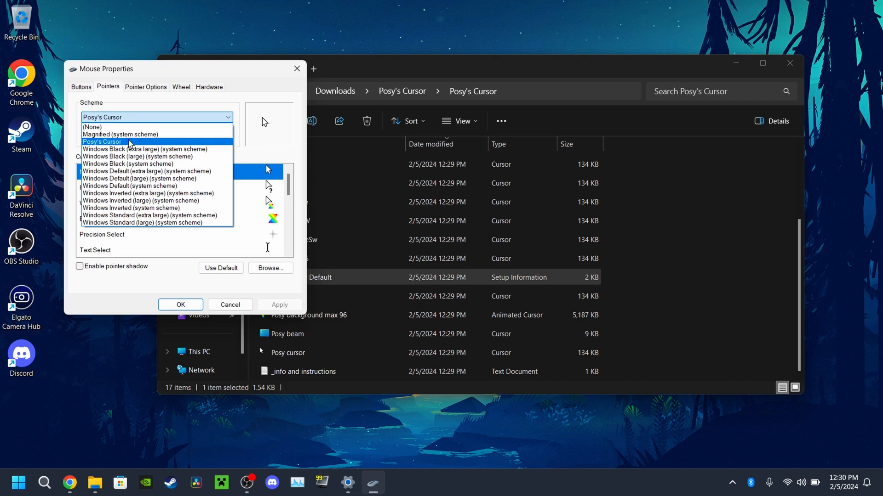
pyautogui.moveTo(102, 147)
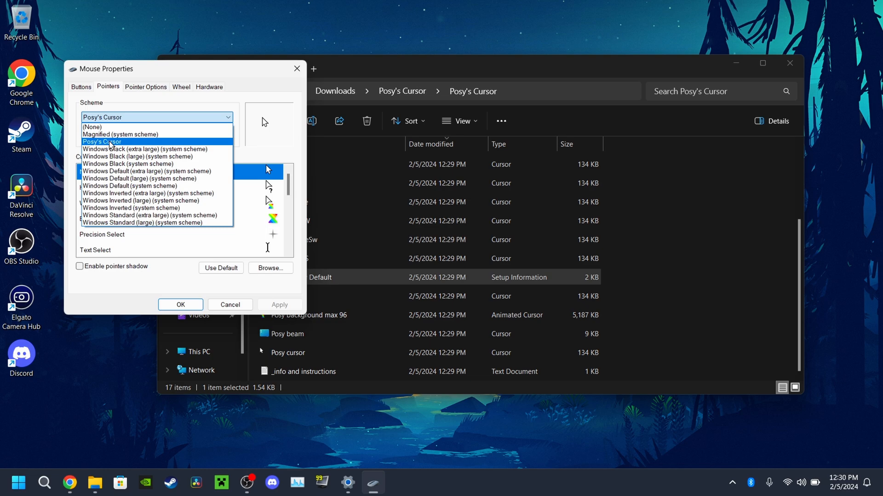
pyautogui.click(102, 142)
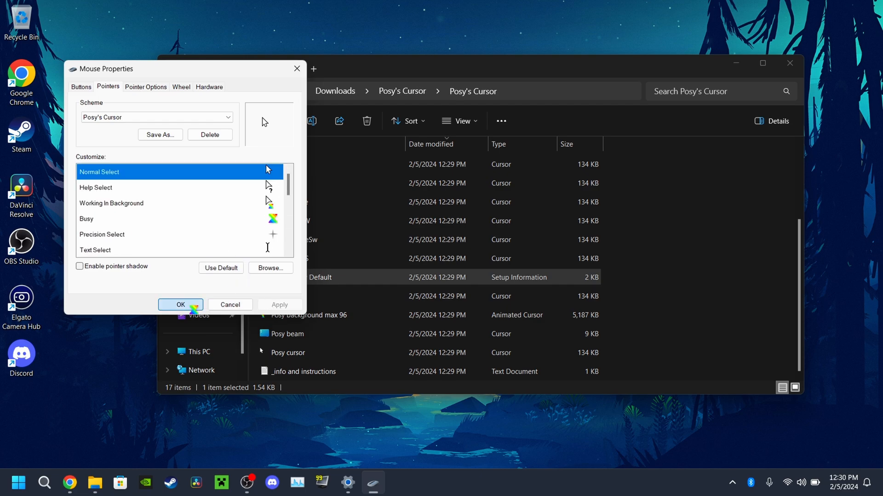
pyautogui.click(180, 304)
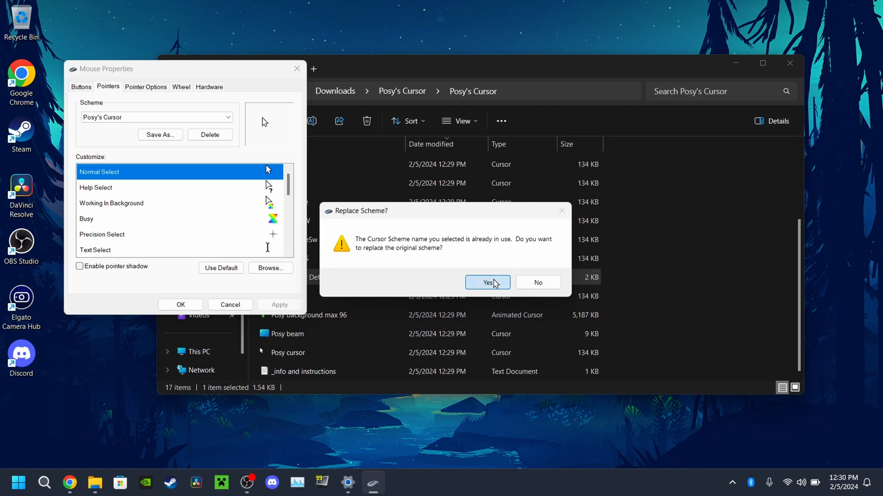
pyautogui.click(487, 282)
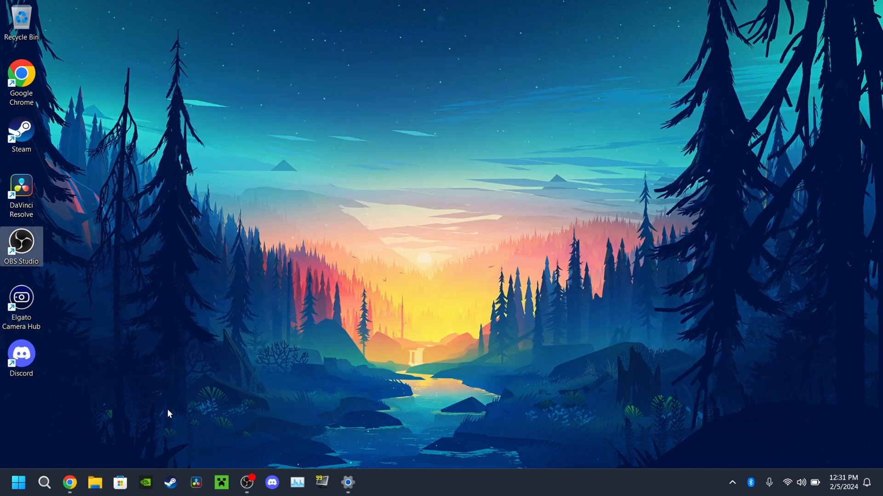
# Step: Delete both Posy's Cursor items from Downloads and close the Explorer window
pyautogui.click(94, 483)
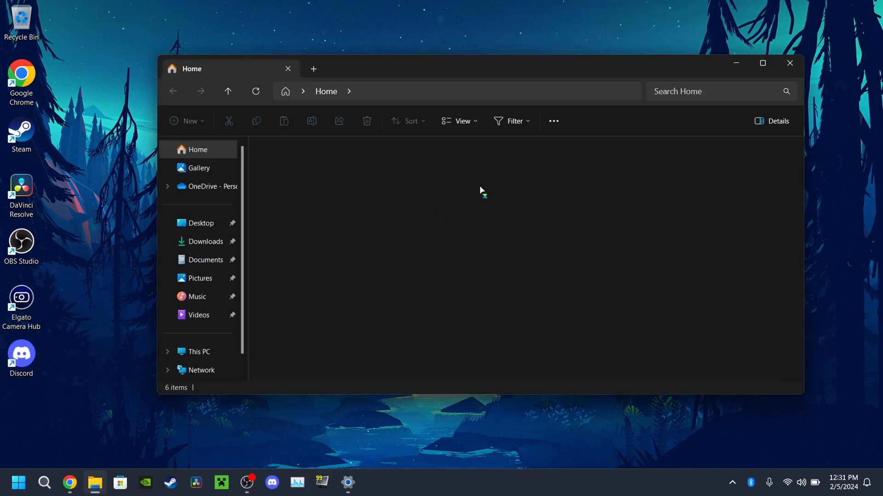
pyautogui.click(205, 241)
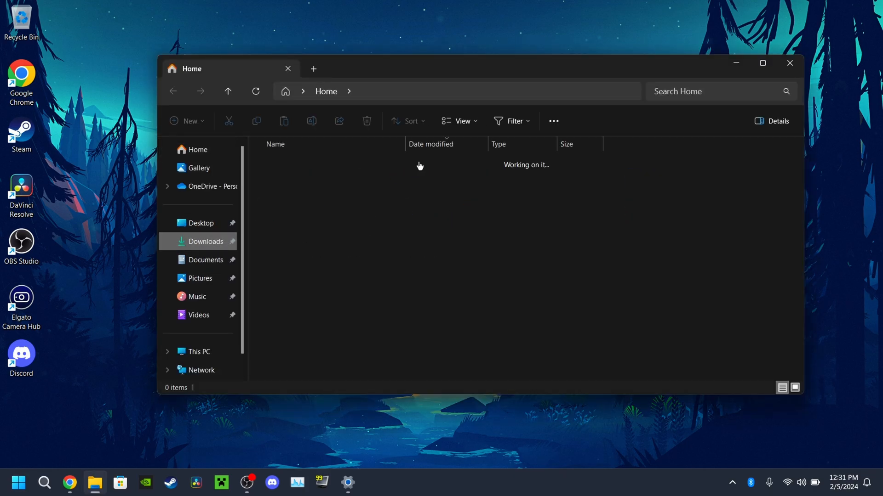
pyautogui.click(206, 240)
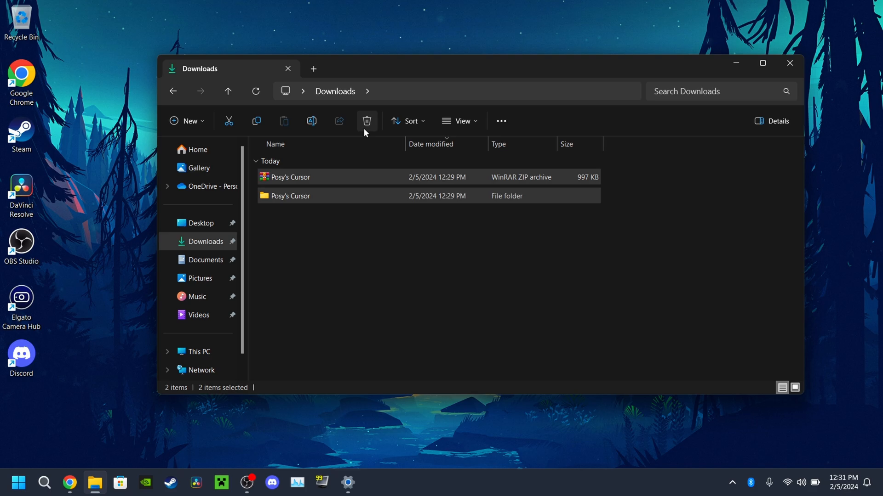
pyautogui.click(367, 120)
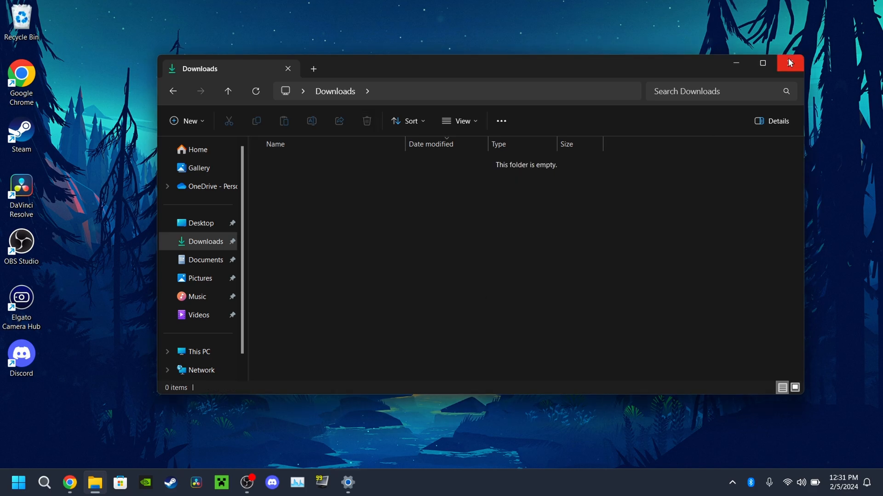
pyautogui.click(789, 63)
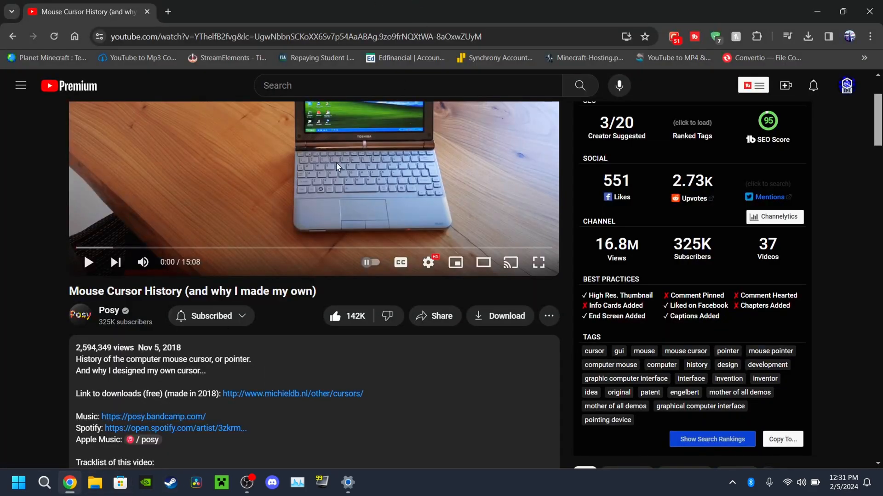
pyautogui.moveTo(252, 319)
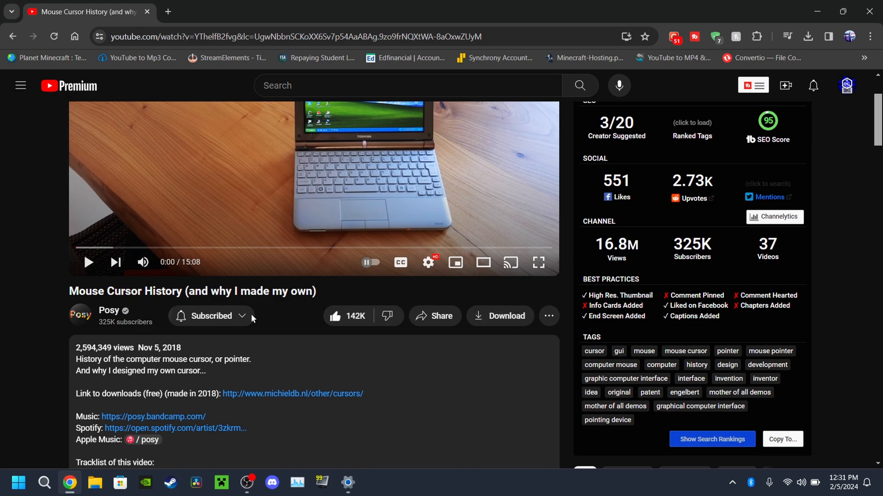
pyautogui.scroll(3)
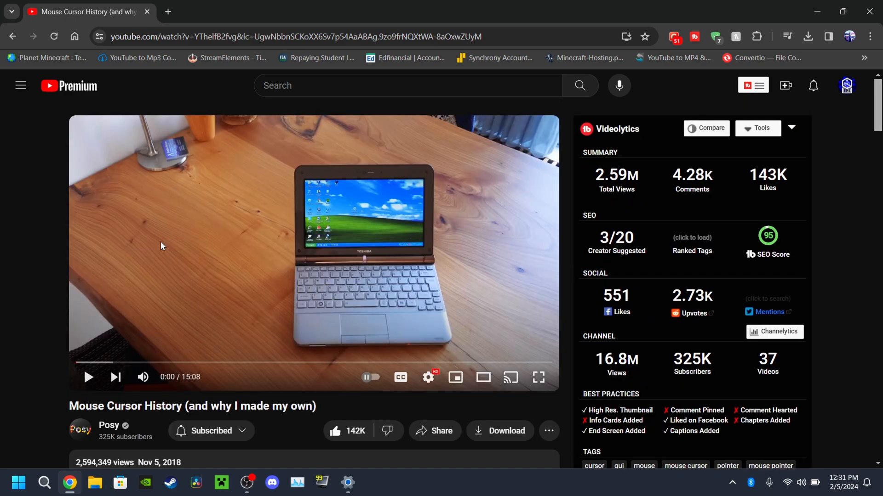
pyautogui.scroll(-3)
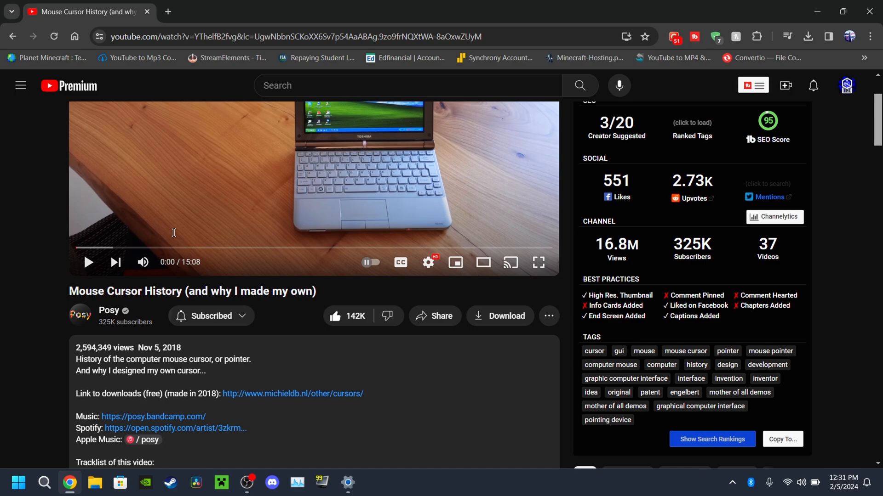
pyautogui.scroll(-3)
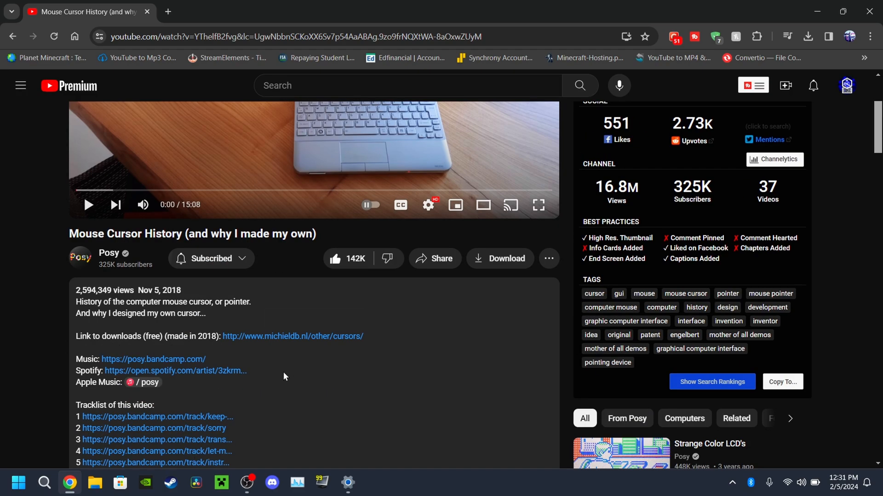
pyautogui.moveTo(205, 346)
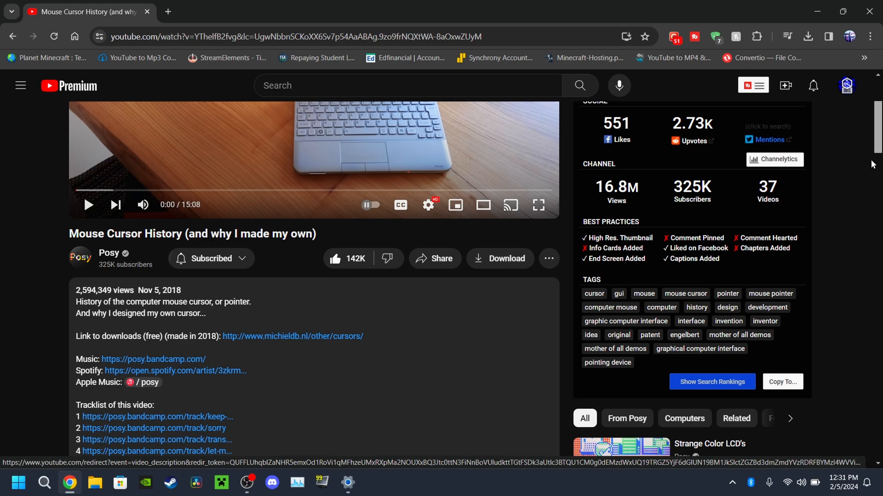
pyautogui.moveTo(287, 184)
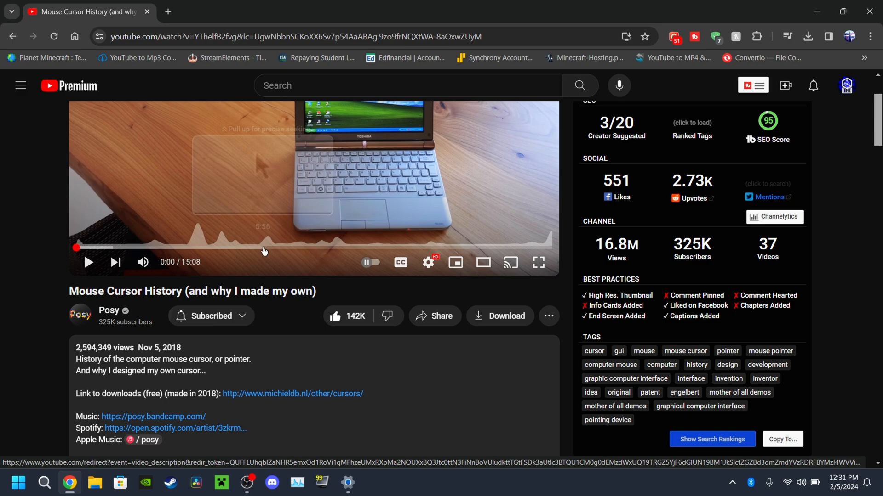
pyautogui.scroll(3)
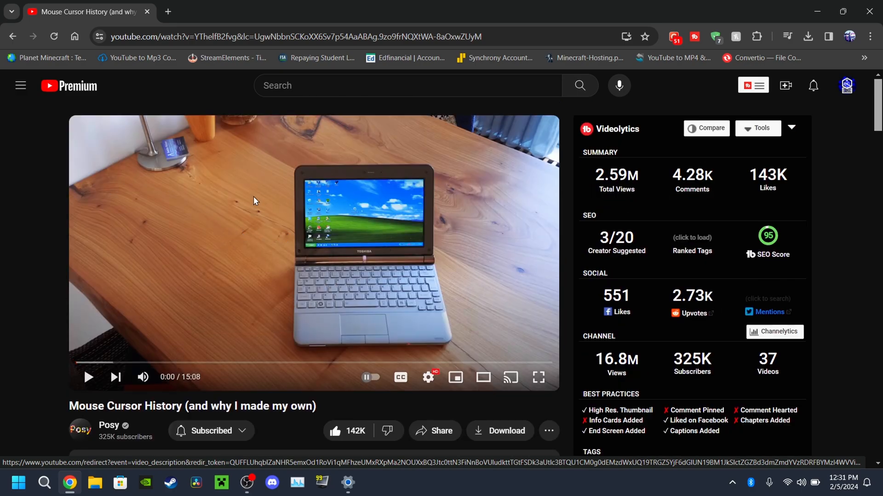
pyautogui.moveTo(342, 188)
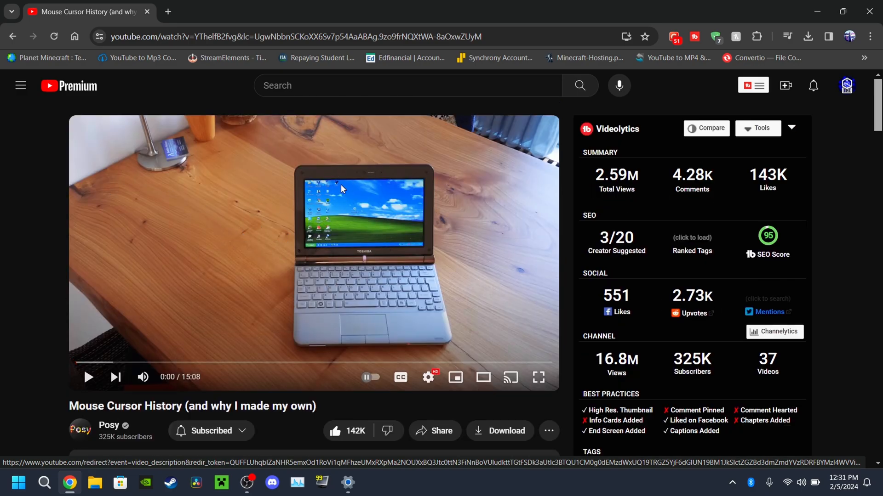
pyautogui.moveTo(291, 248)
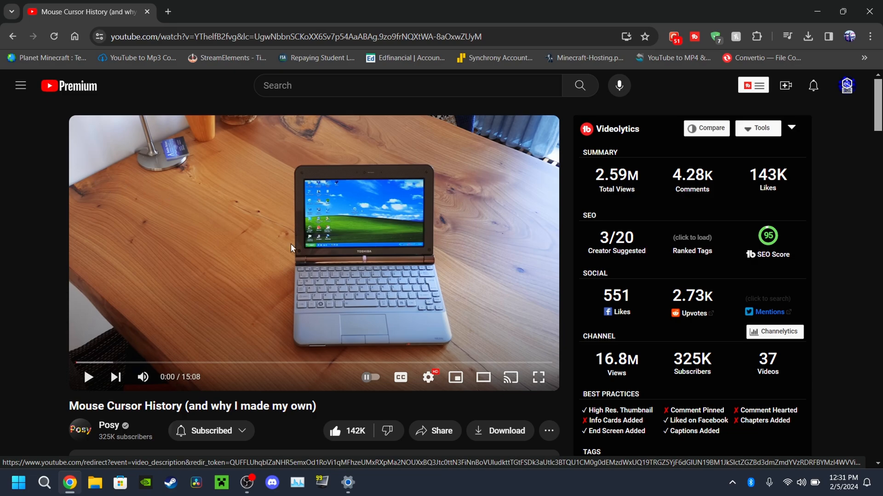
pyautogui.moveTo(364, 207)
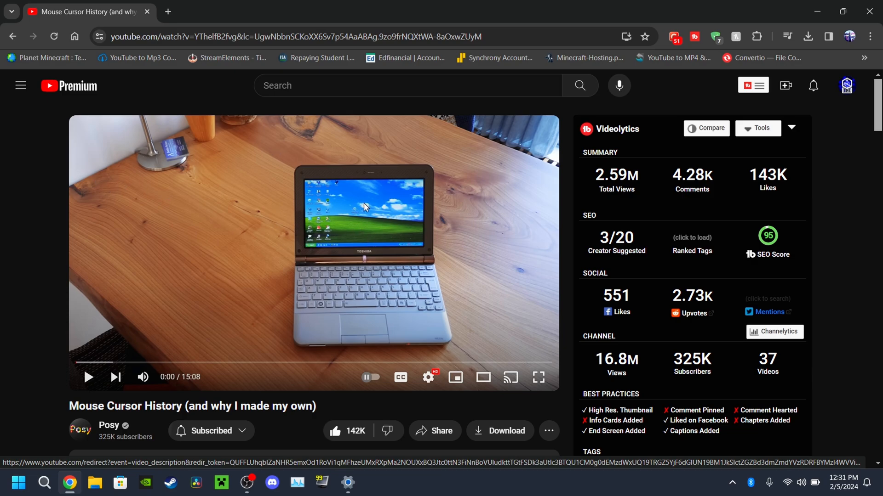
pyautogui.moveTo(295, 302)
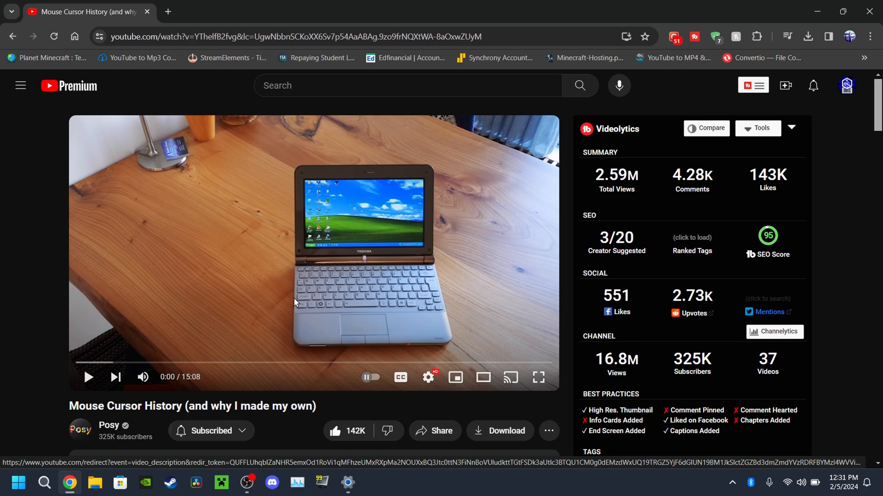
# Step: Bring the OBS Studio window to the front with the recording running
pyautogui.click(246, 483)
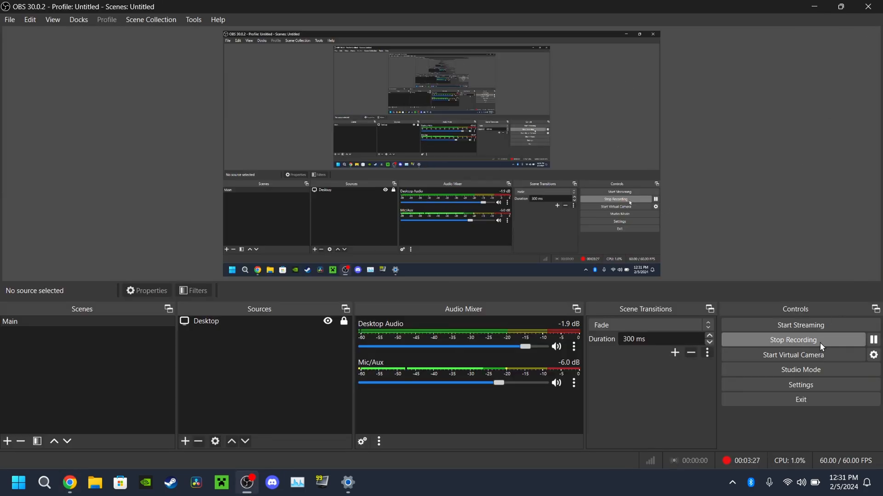
pyautogui.moveTo(783, 318)
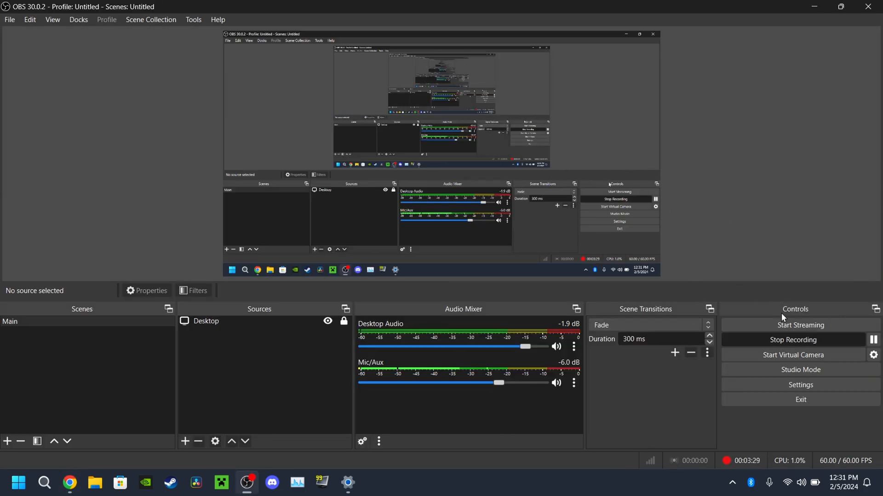